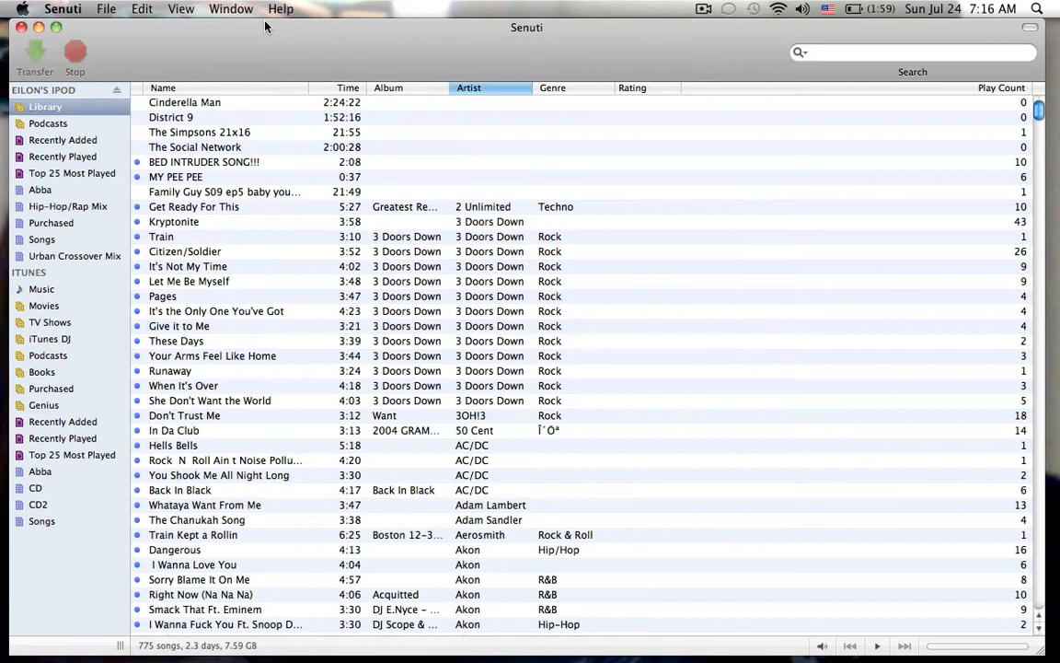
mouse_move(214, 95)
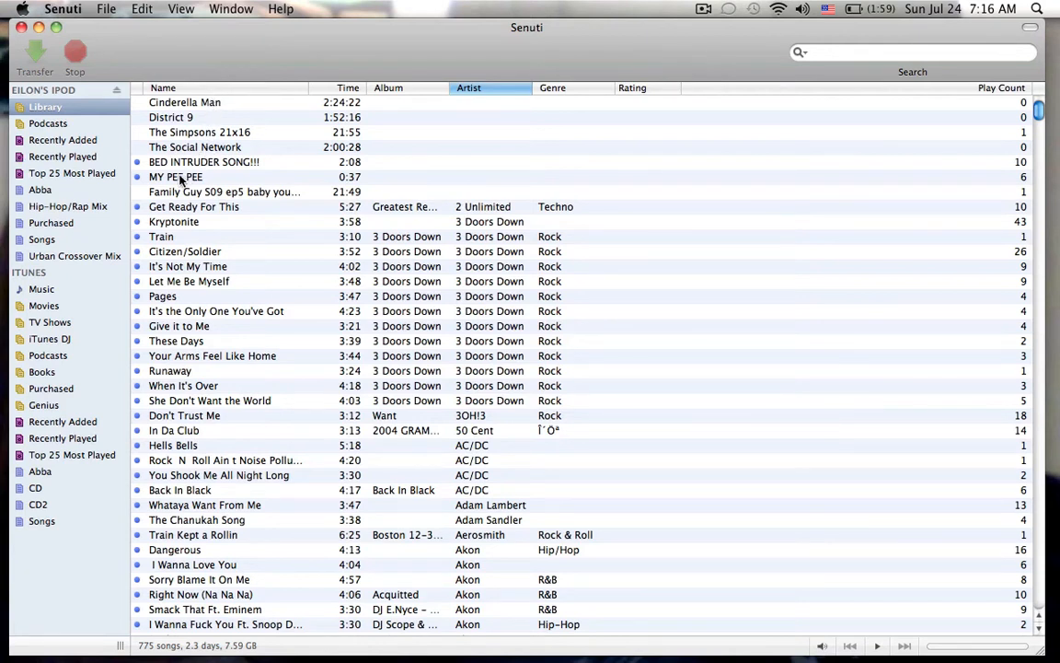
mouse_move(144, 169)
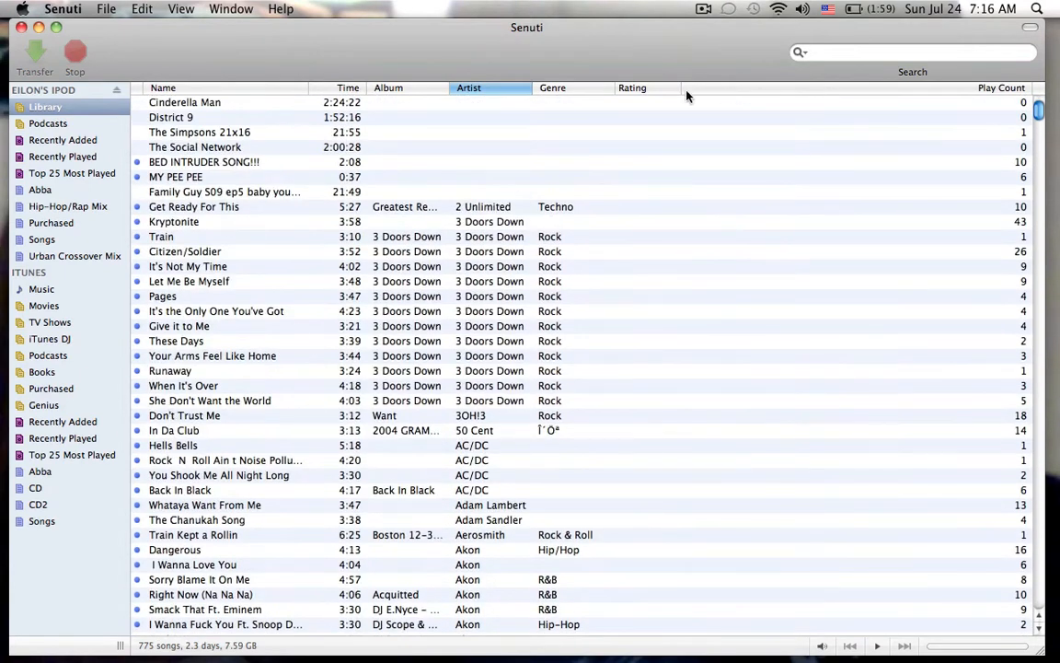
mouse_move(232, 118)
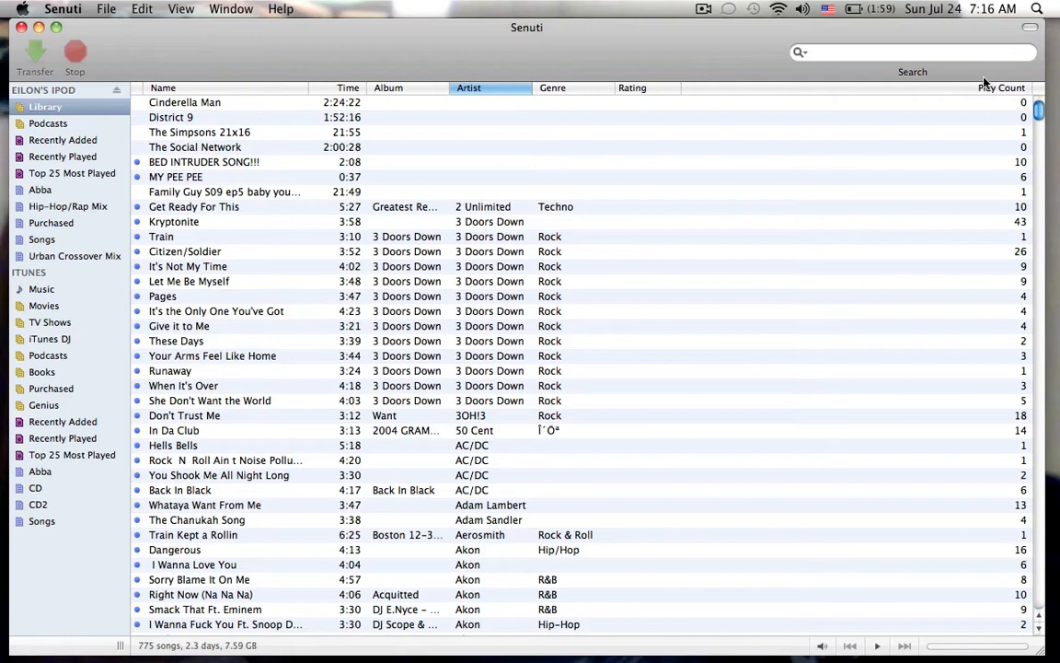
mouse_move(191, 200)
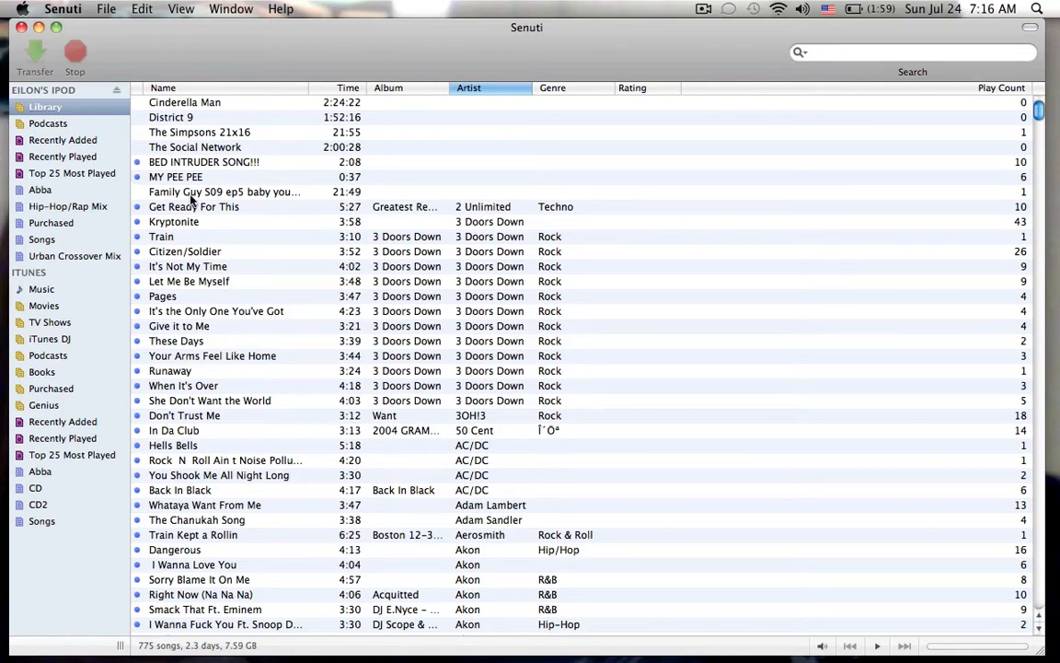
mouse_move(264, 258)
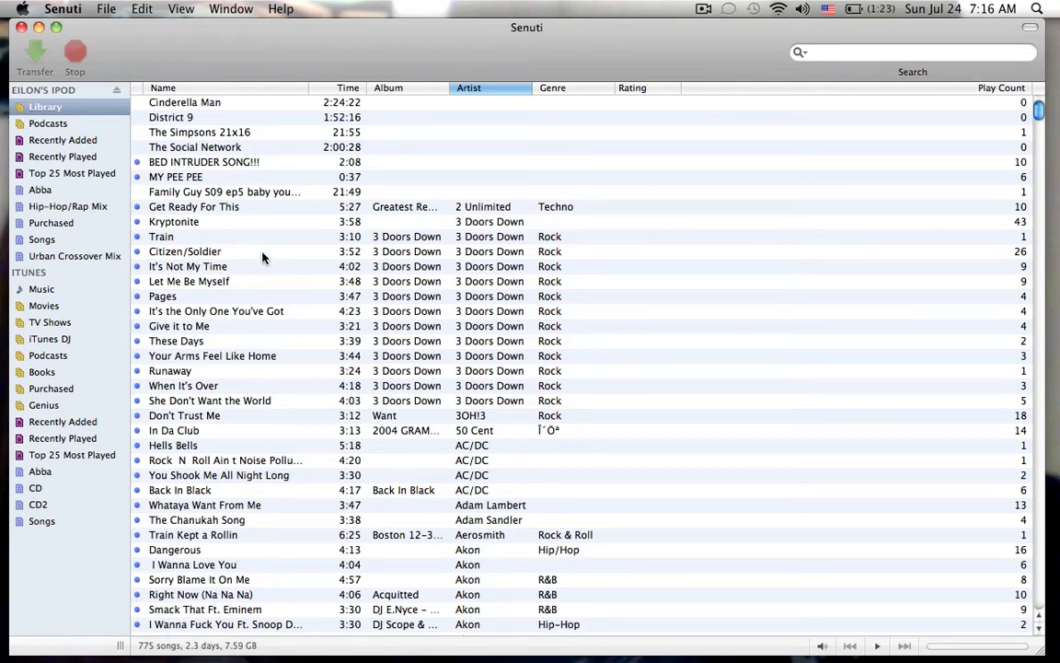
Select the Family Guy S09 ep5 episode on the iPod and transfer it to iTunes.
scroll(down, 3)
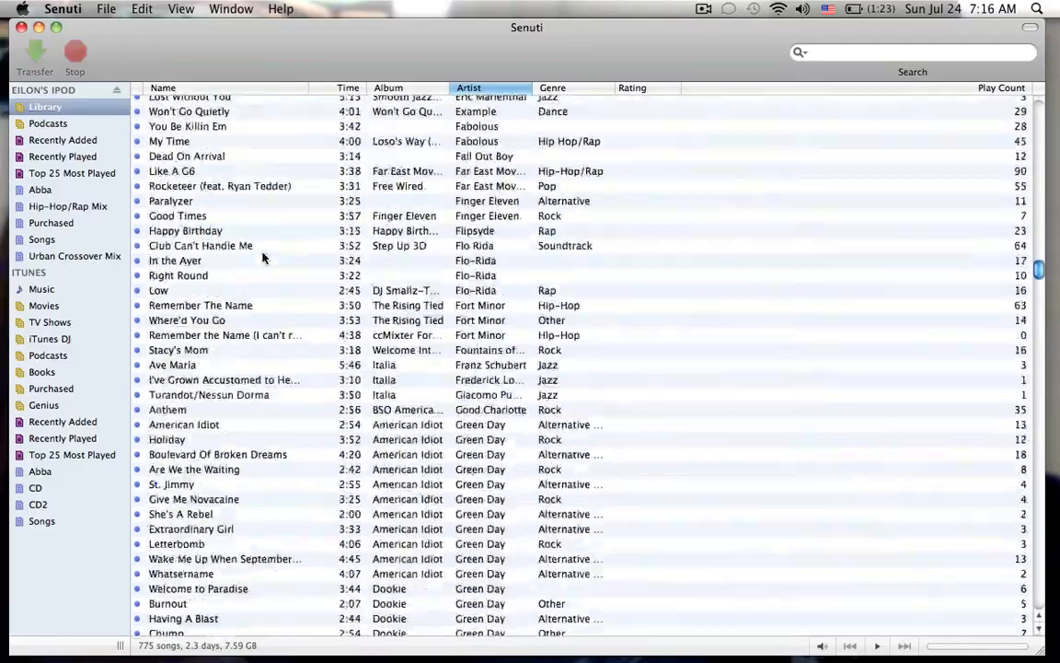
scroll(down, 3)
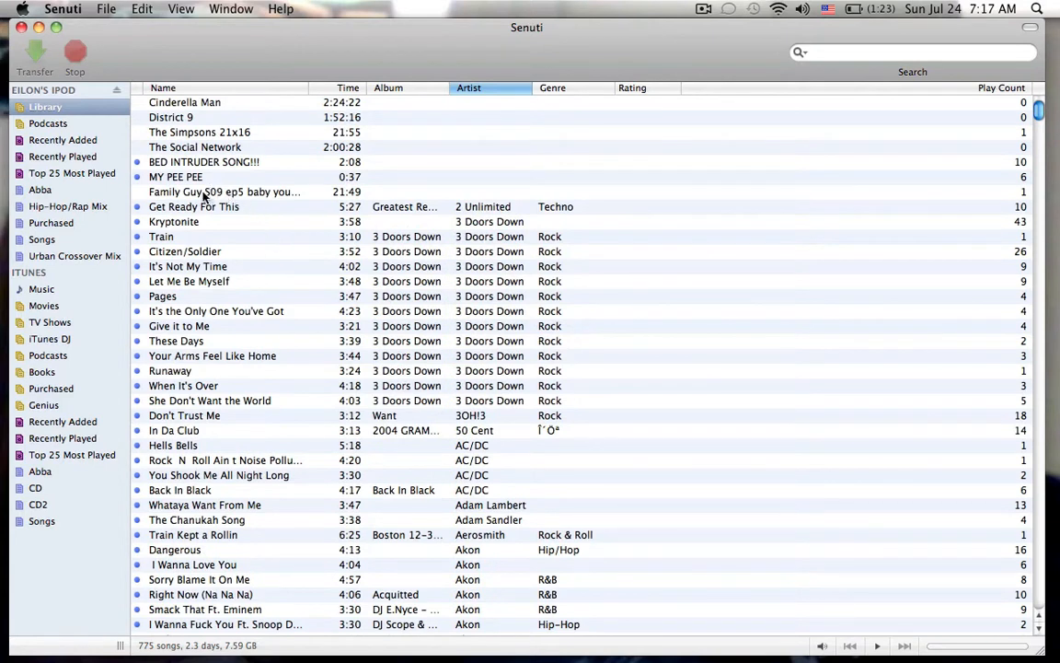
click(224, 191)
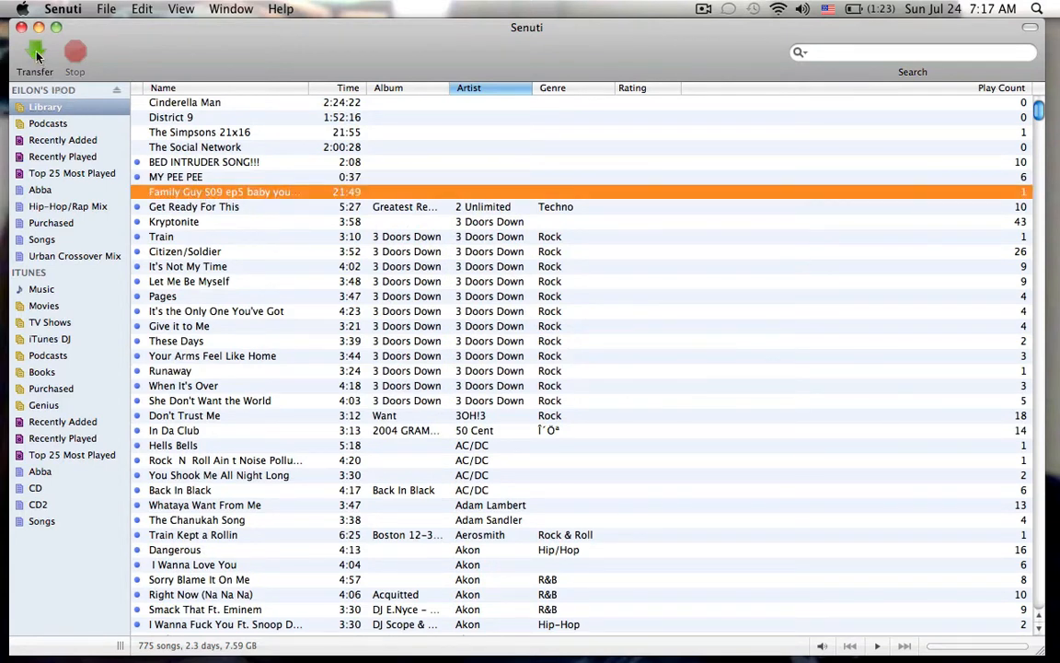
click(33, 55)
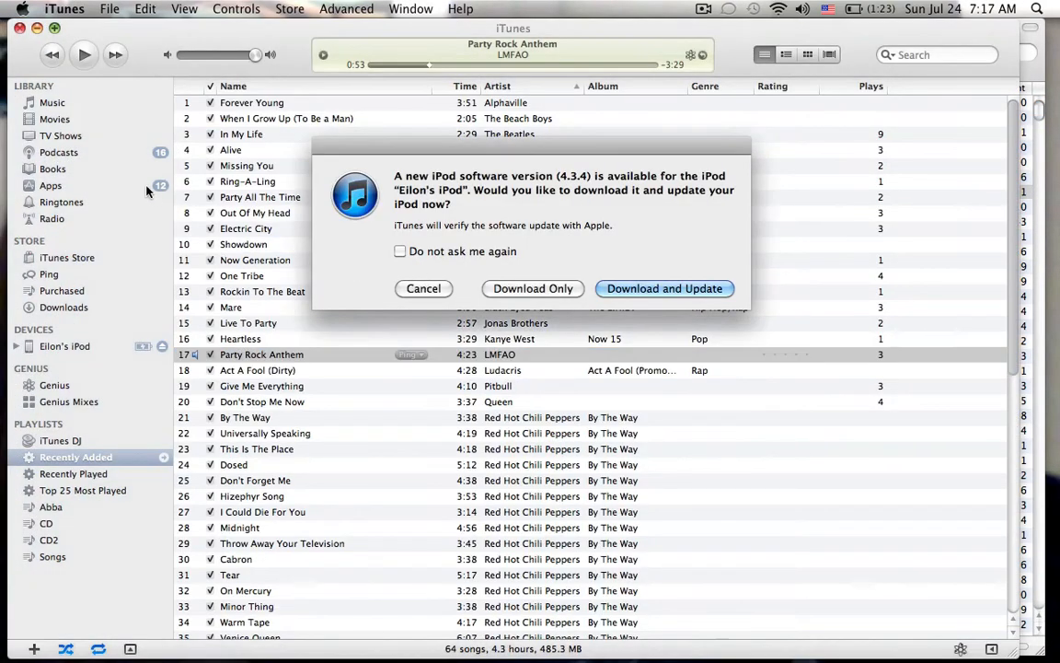
Cancel the iPod software 4.3.4 update offer and show the Movies library with the Family Guy episode.
click(423, 287)
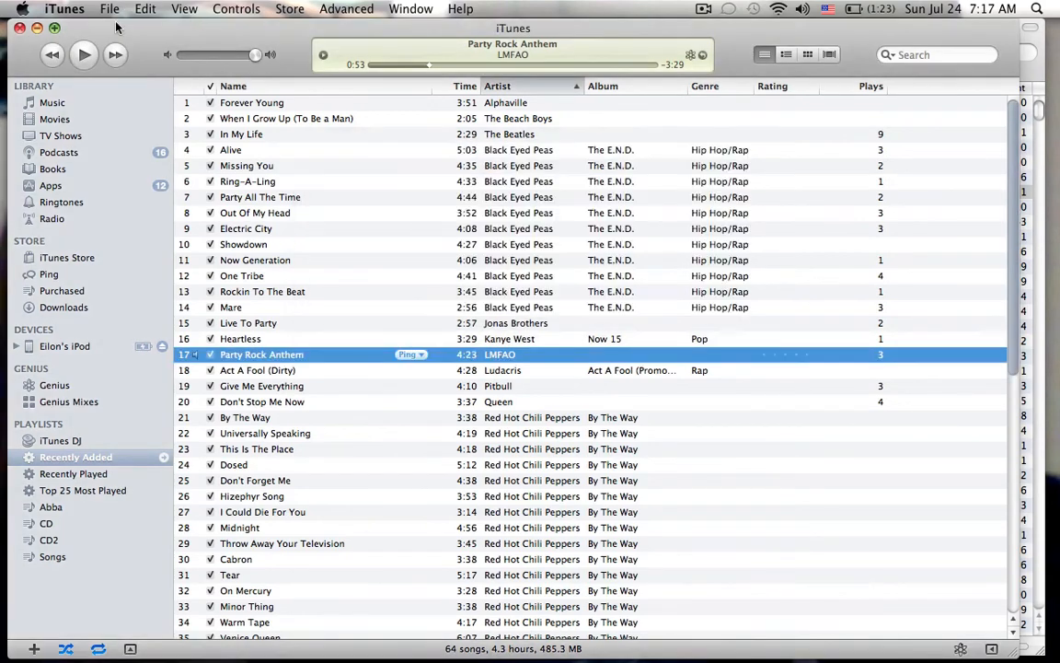
click(56, 118)
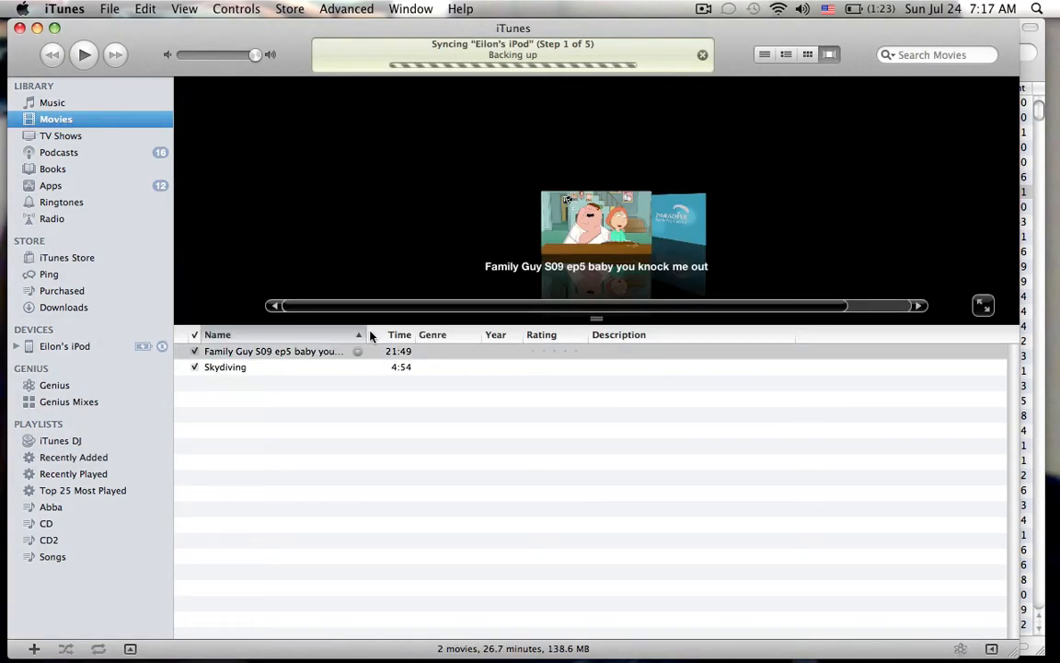
click(277, 349)
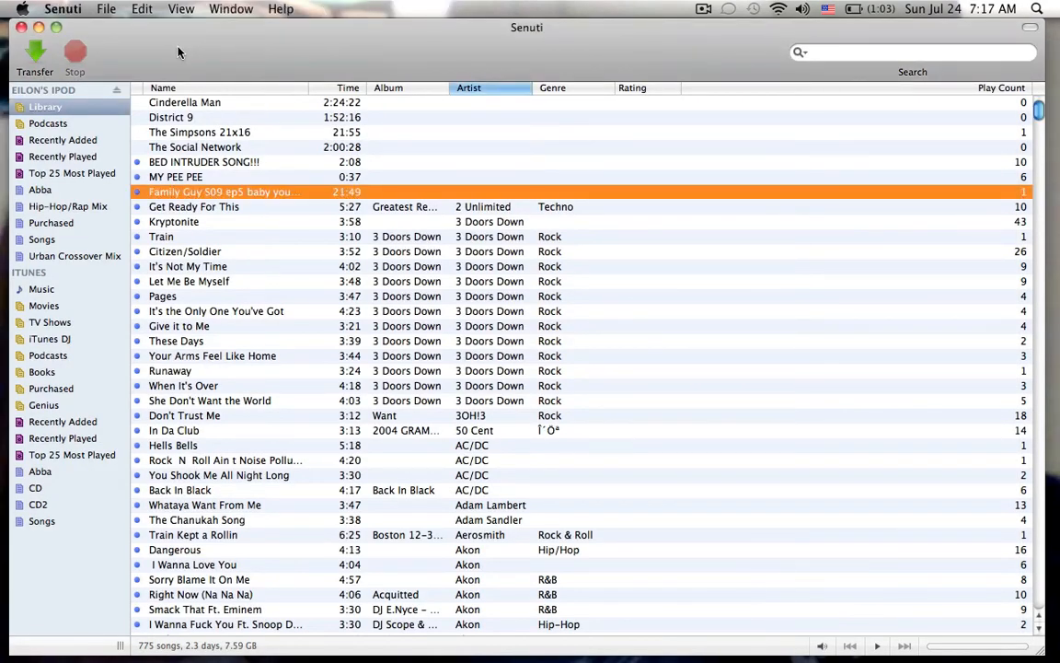
mouse_move(313, 243)
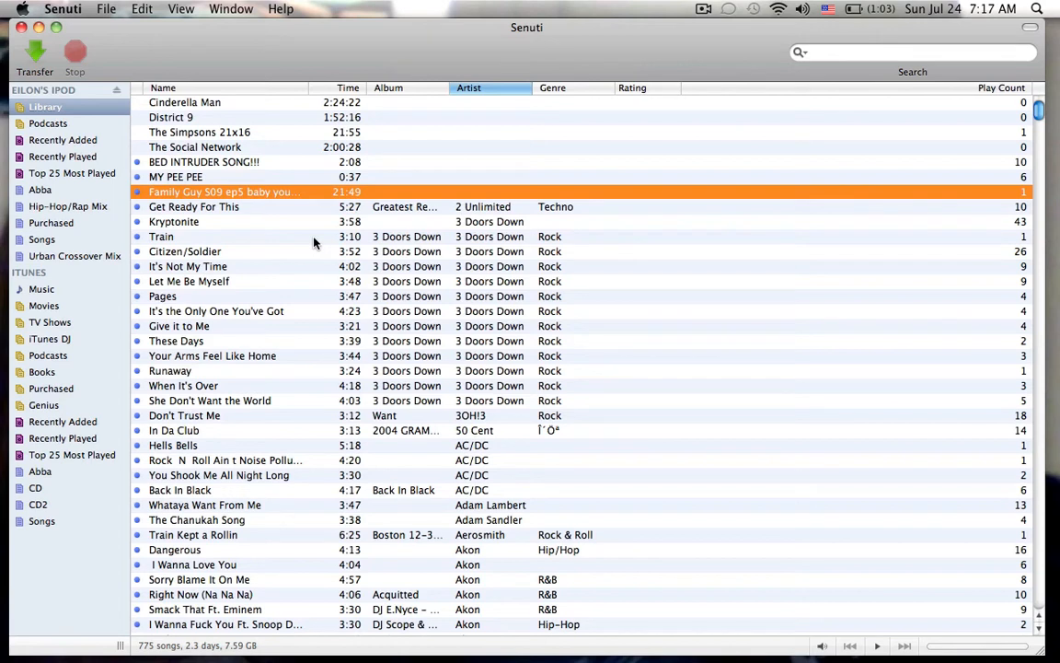
mouse_move(313, 243)
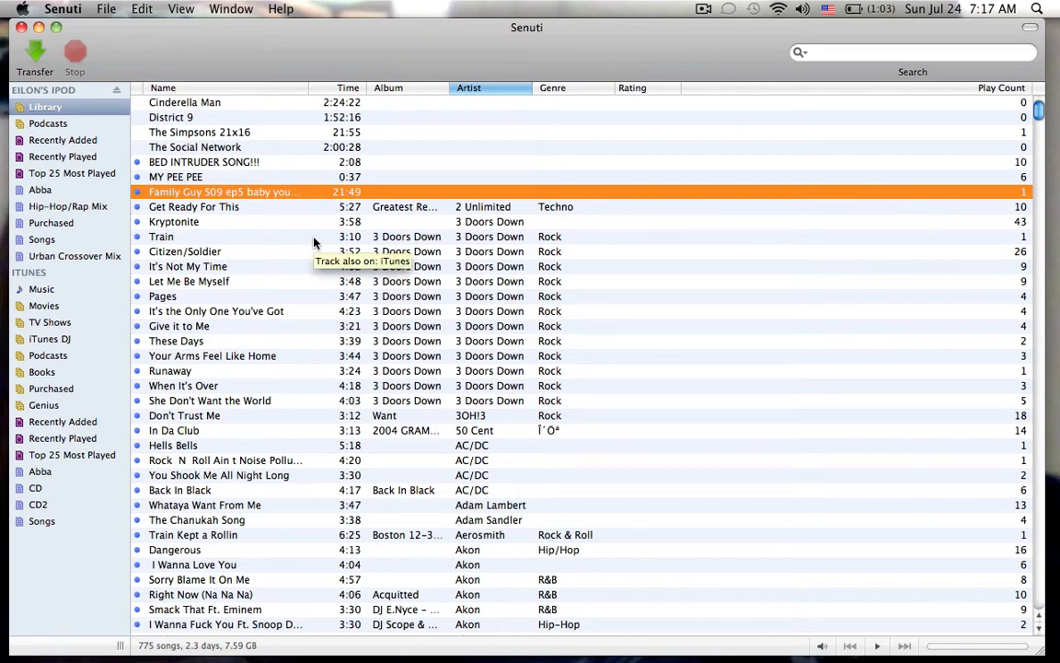
mouse_move(219, 232)
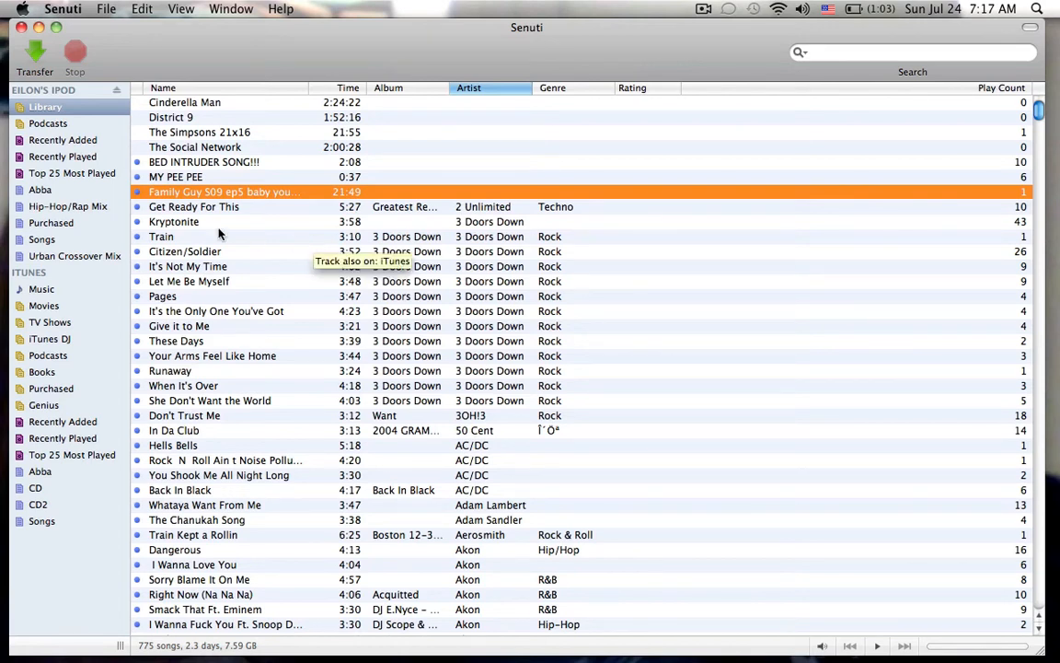
mouse_move(272, 350)
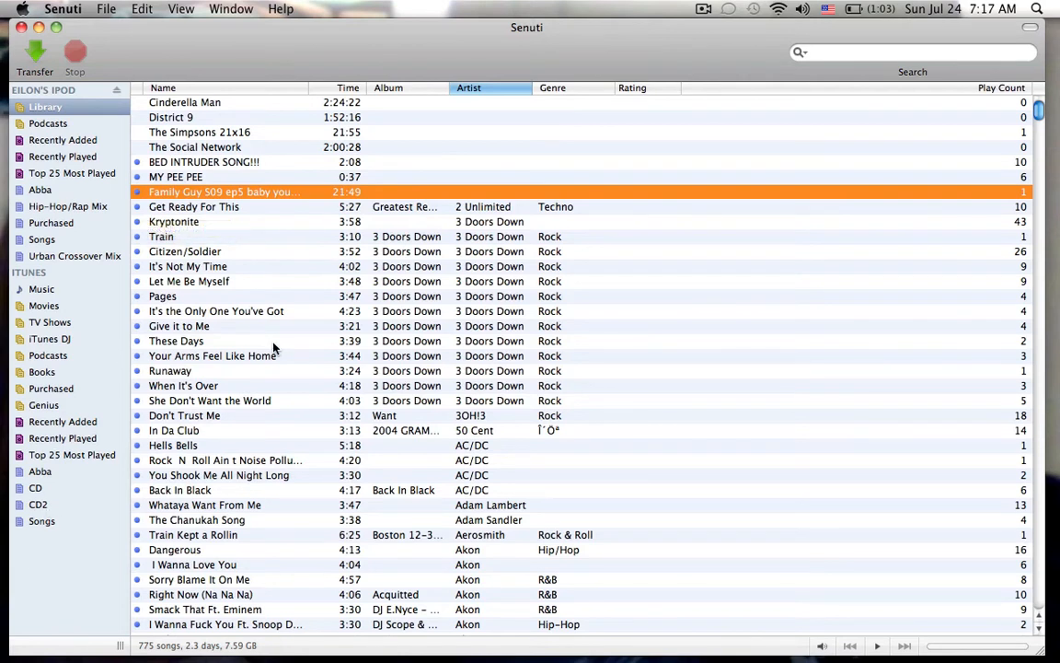
mouse_move(350, 355)
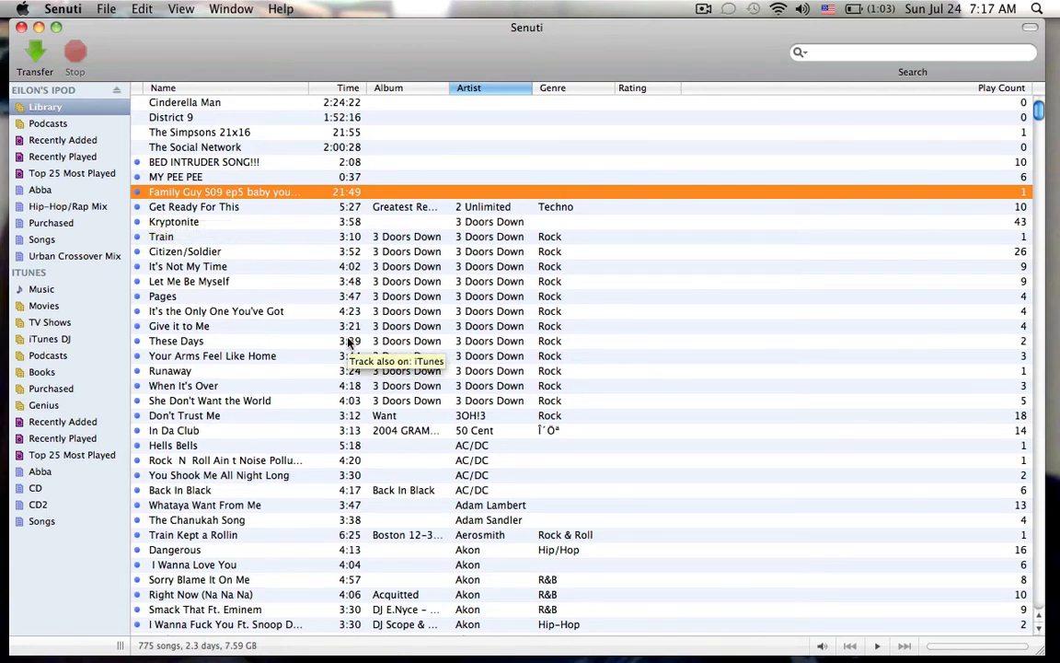